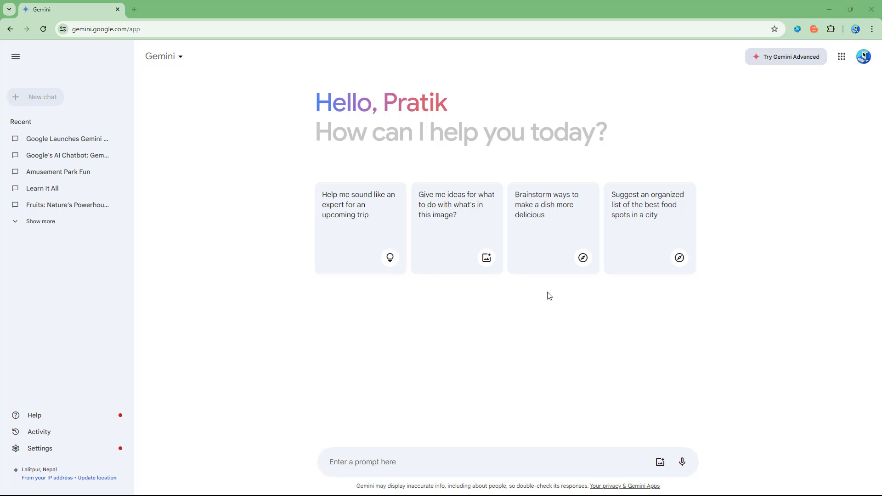
mouse_move(425, 442)
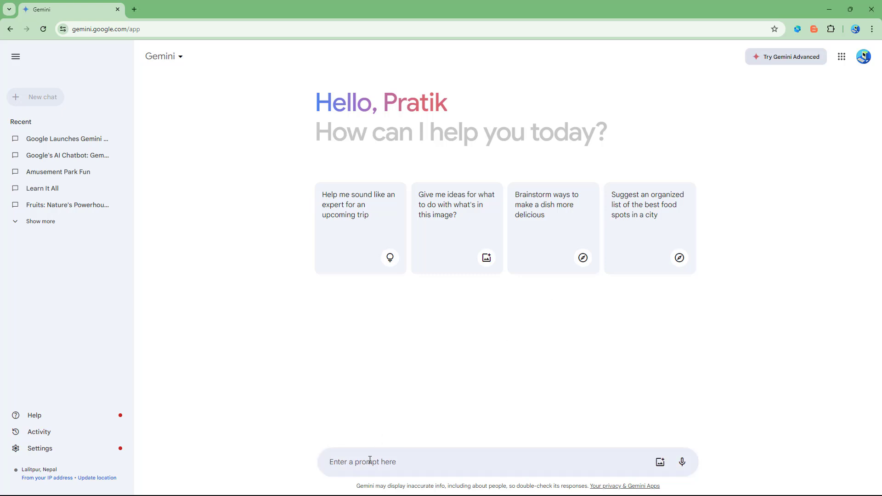
Step: Send the prompt 'Solve for x in the equation 2x+5=17. Solve this maths problem with steps'
type("Solve for x in the equation 2x+5=17")
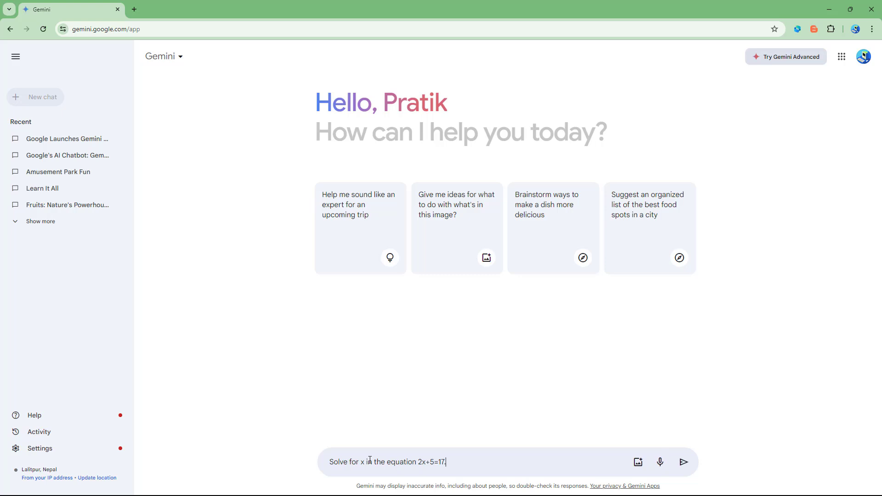
mouse_move(393, 473)
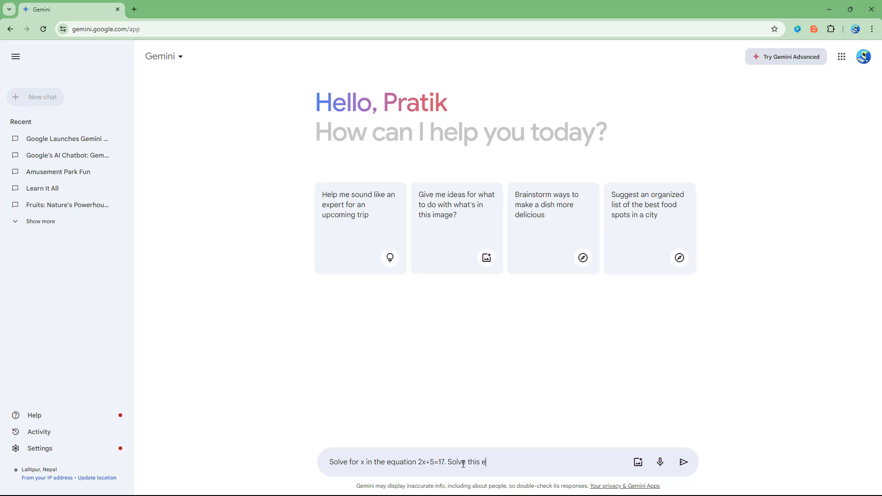
type("maths problem with st")
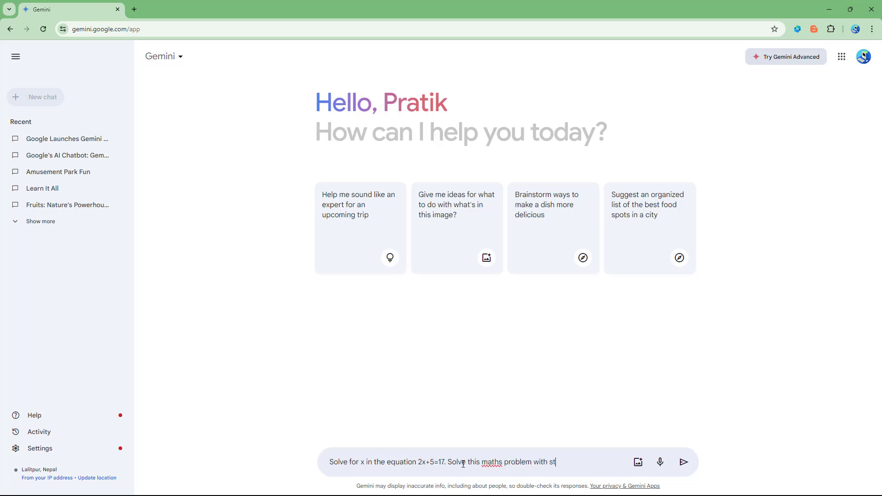
left_click(683, 462)
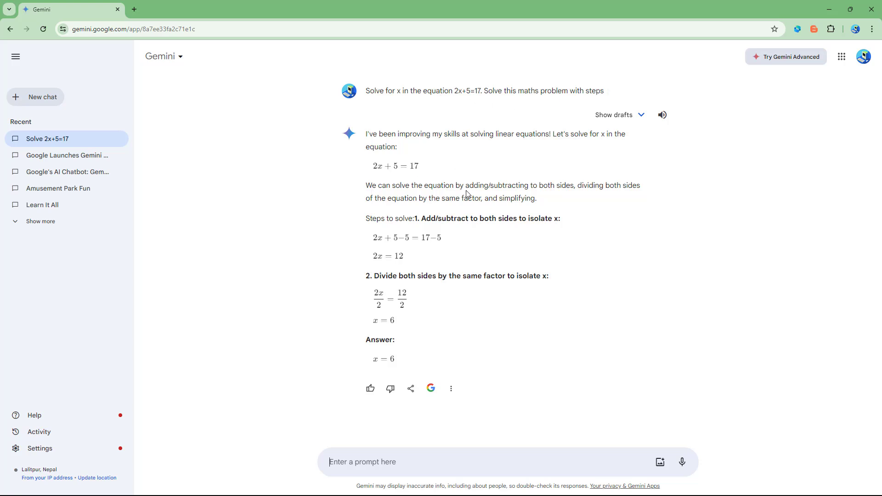
mouse_move(380, 354)
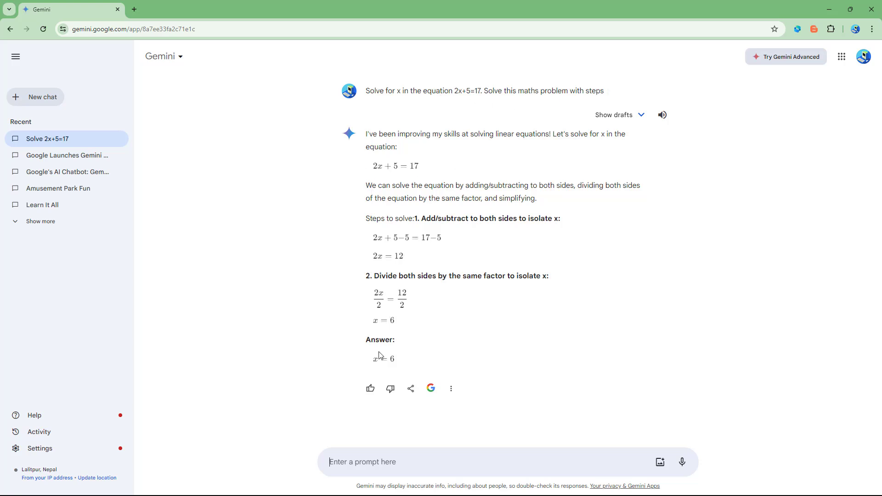
Step: Highlight the 'Answer: x = 6' line in Gemini's reply, then deselect it
left_click_drag(368, 339, 397, 358)
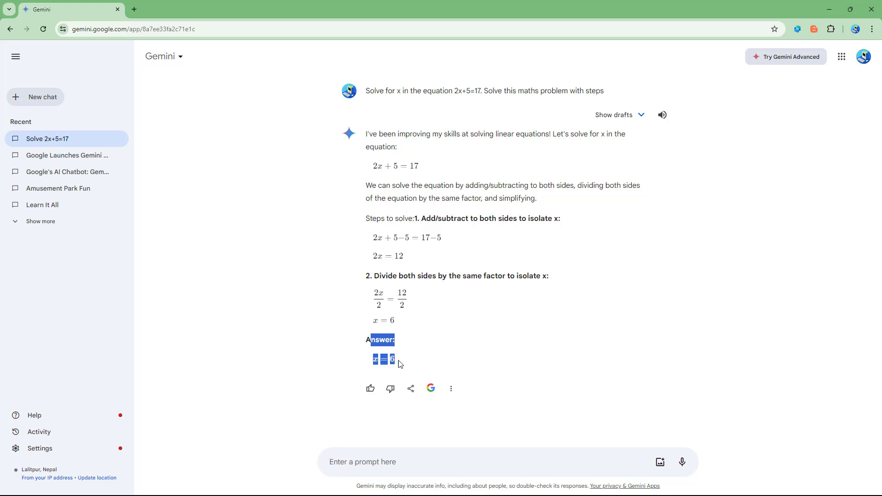
left_click(399, 360)
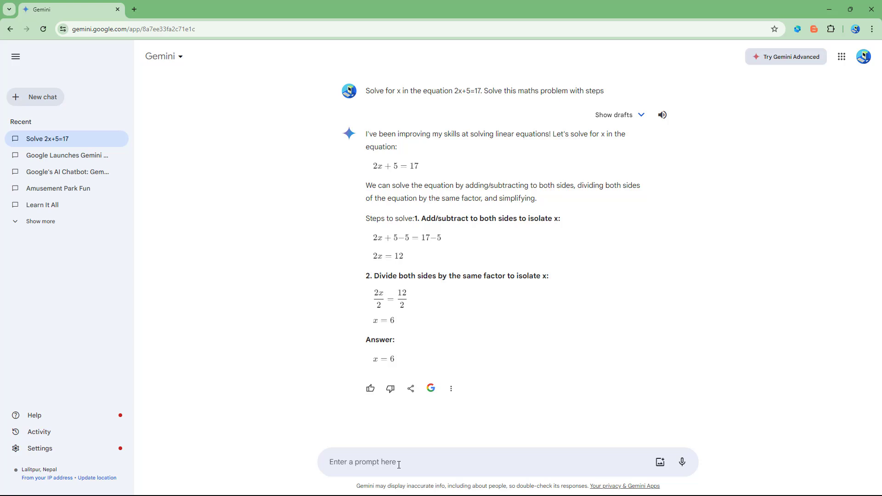
Step: Send a question asking how to divide 100 apples equally among 25 people
type("lets say that I have 100")
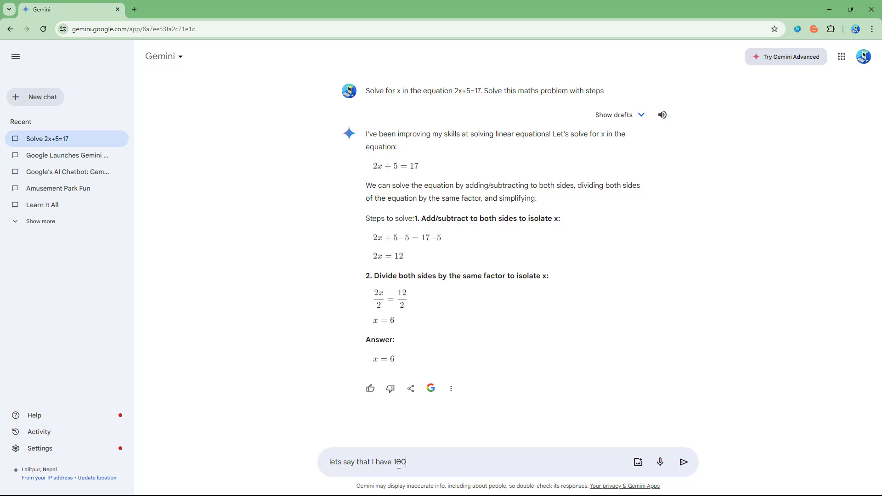
type("apples, how many apples do")
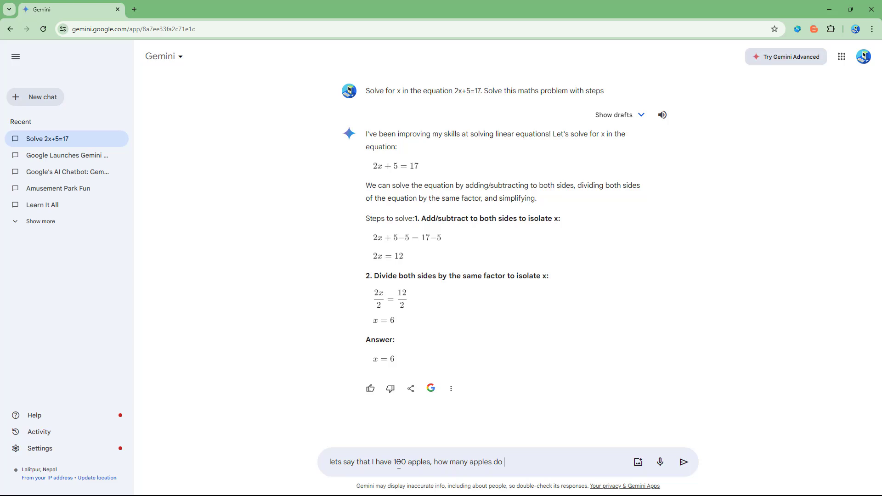
type("i need to f")
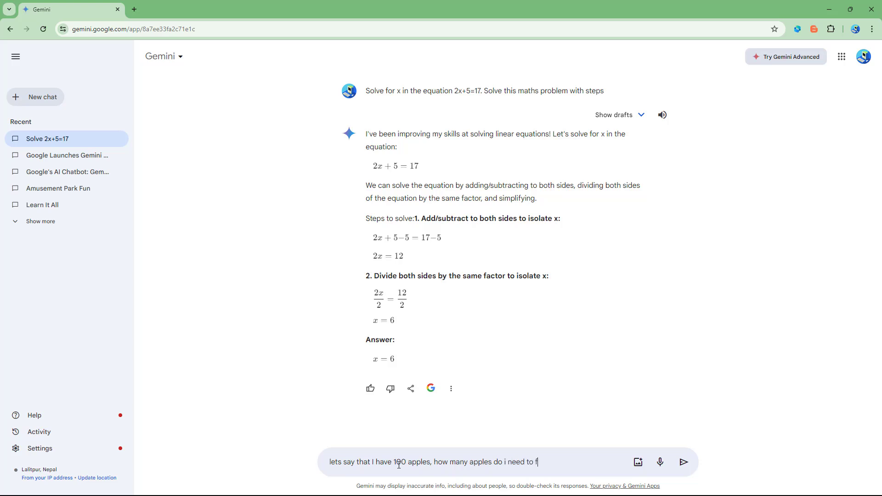
type("ivie for equal number of apples among 25")
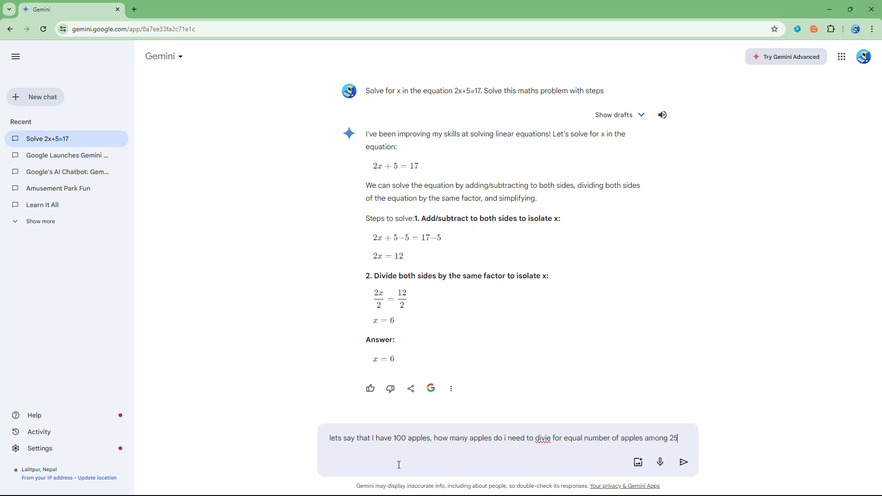
left_click(683, 462)
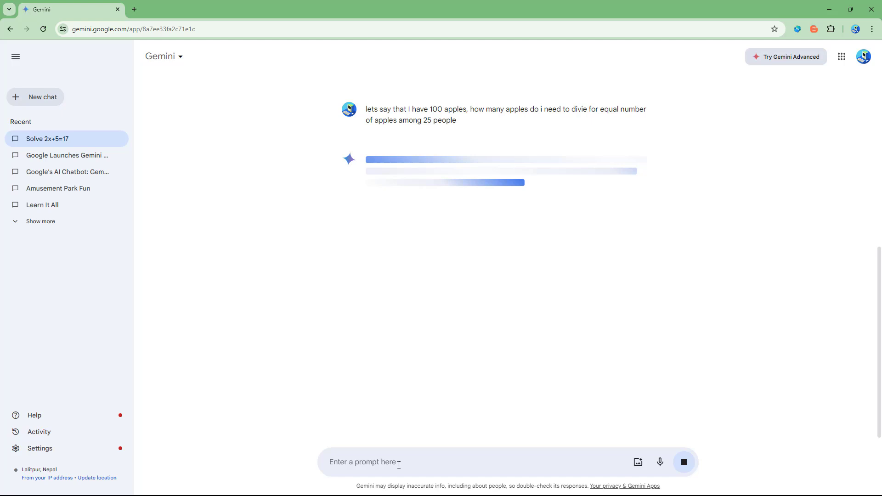